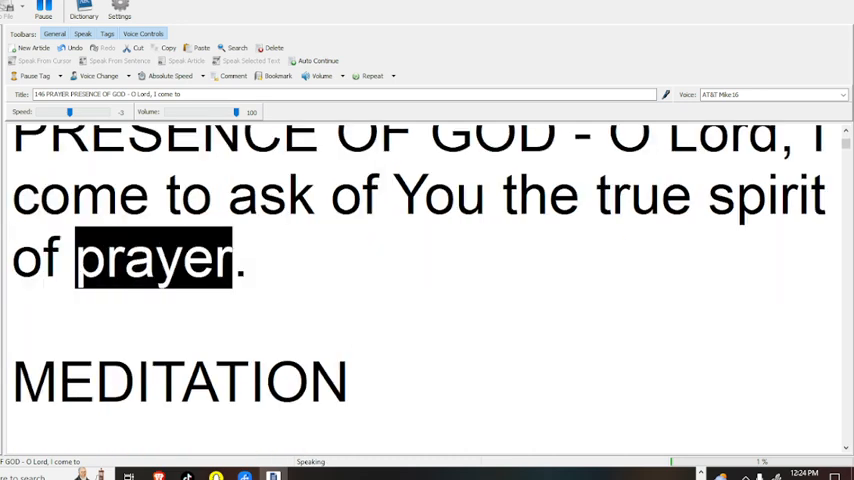
Scroll the text pane down to follow the Mike16 voice through the MEDITATION heading and St. Thérèse quotation
{"action": "scroll", "scroll_direction": "down", "scroll_amount": 3}
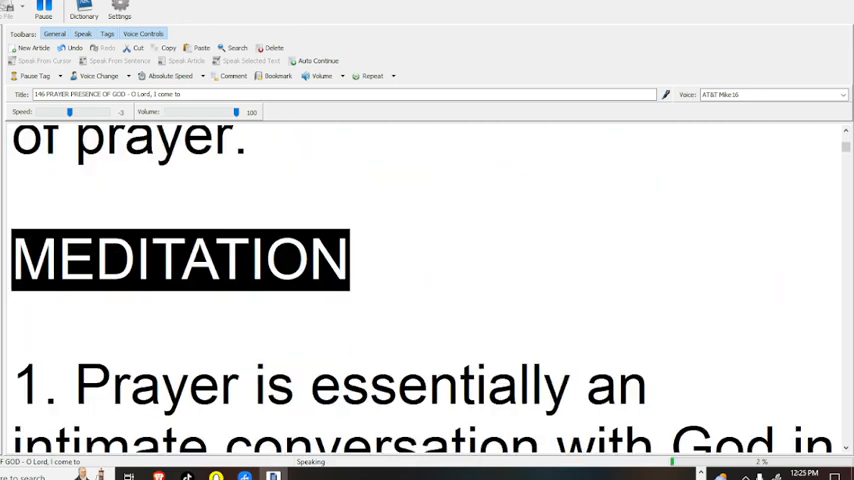
{"action": "scroll", "scroll_direction": "down", "scroll_amount": 3}
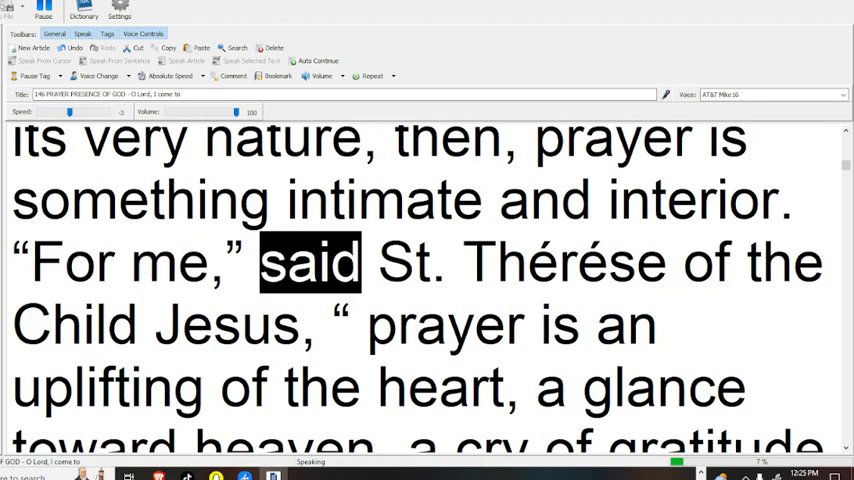
{"action": "scroll", "scroll_direction": "down", "scroll_amount": 3}
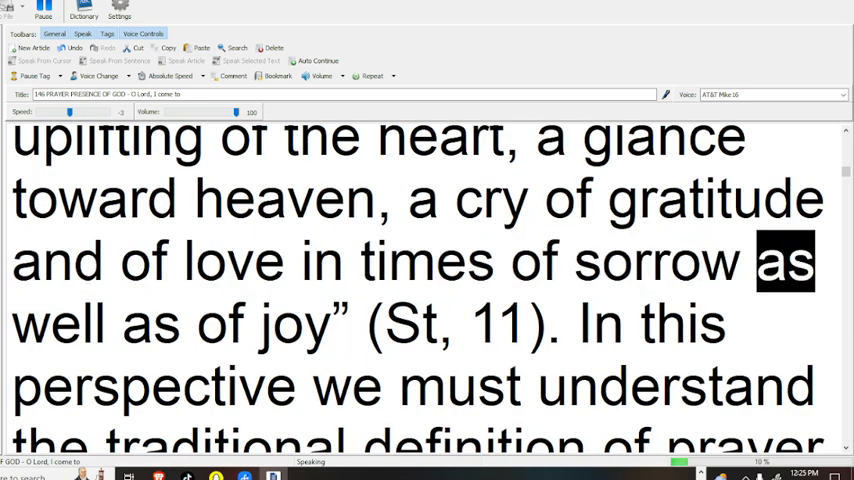
{"action": "scroll", "scroll_direction": "down", "scroll_amount": 3}
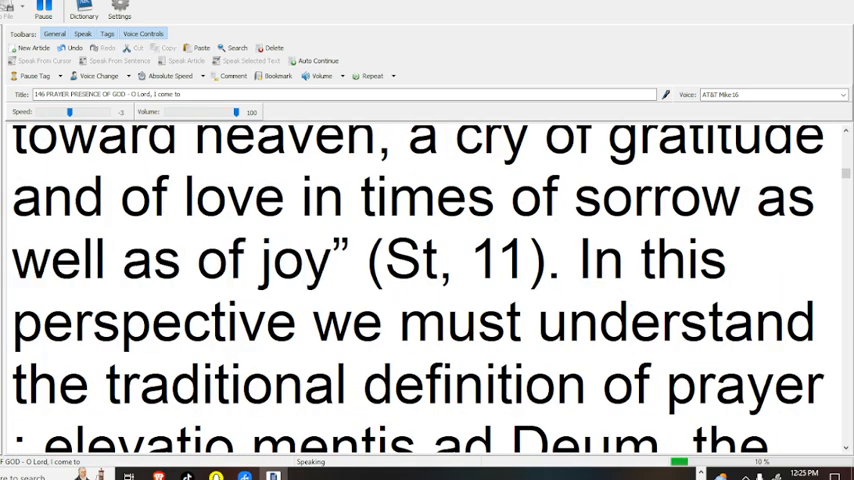
{"action": "double_click", "coordinate": [497, 258]}
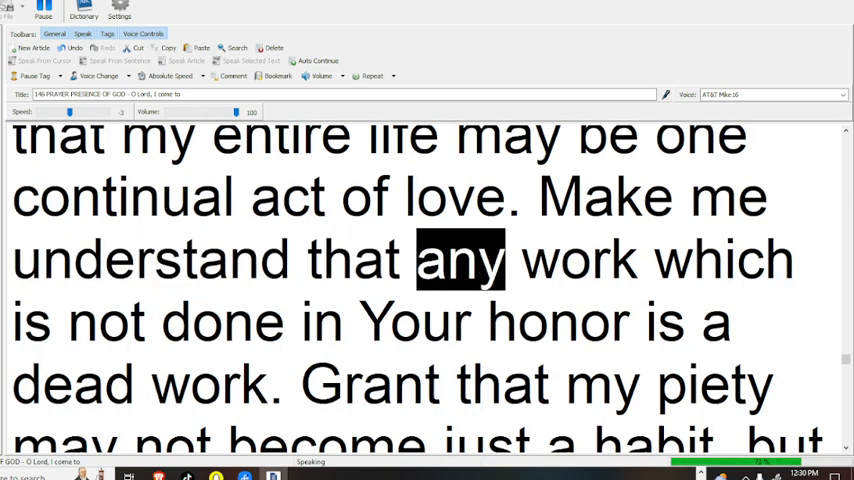
Scroll down to keep "in Your honor is a dead work" in view, about 73% read
{"action": "scroll", "scroll_direction": "down", "scroll_amount": 3}
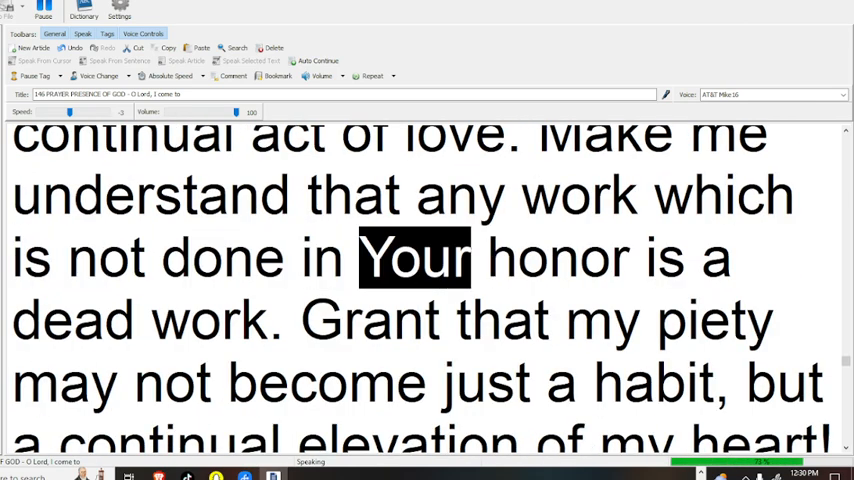